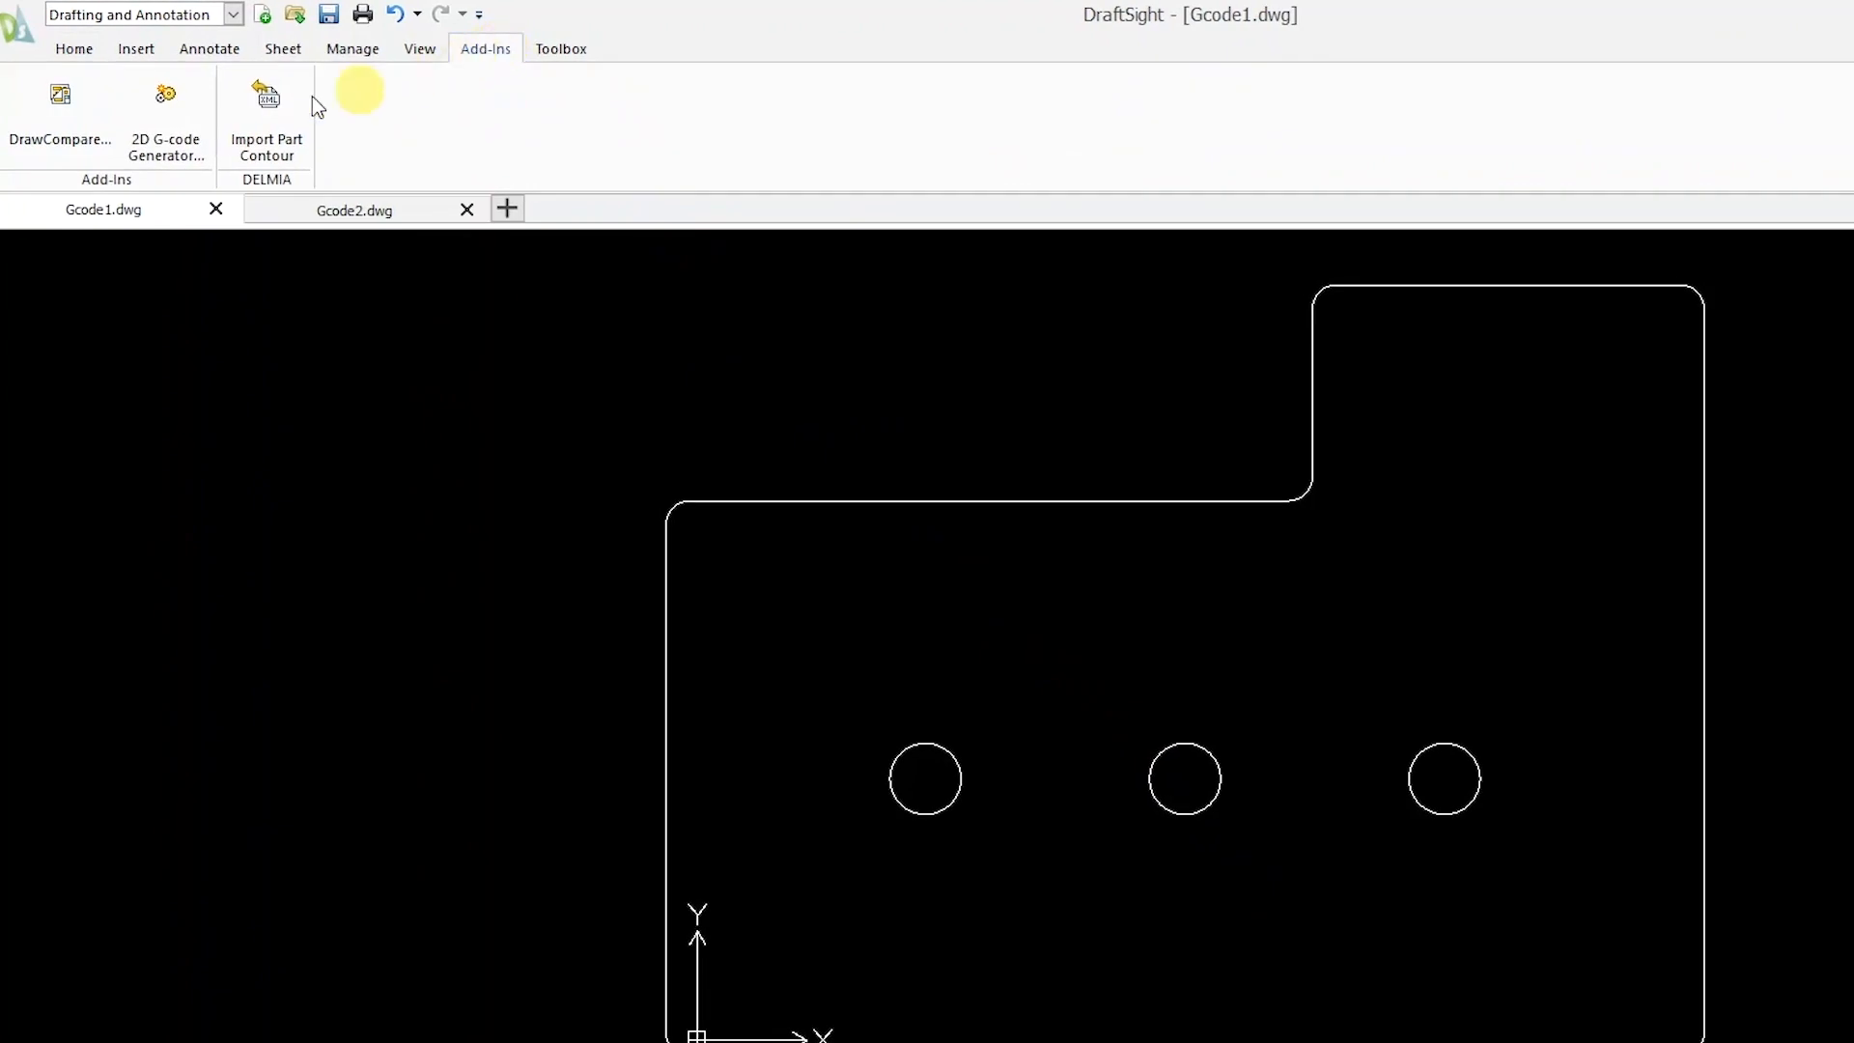
Step: Launch the 2D G-code Generator add-in on the Gcode1 drawing
left_click(166, 116)
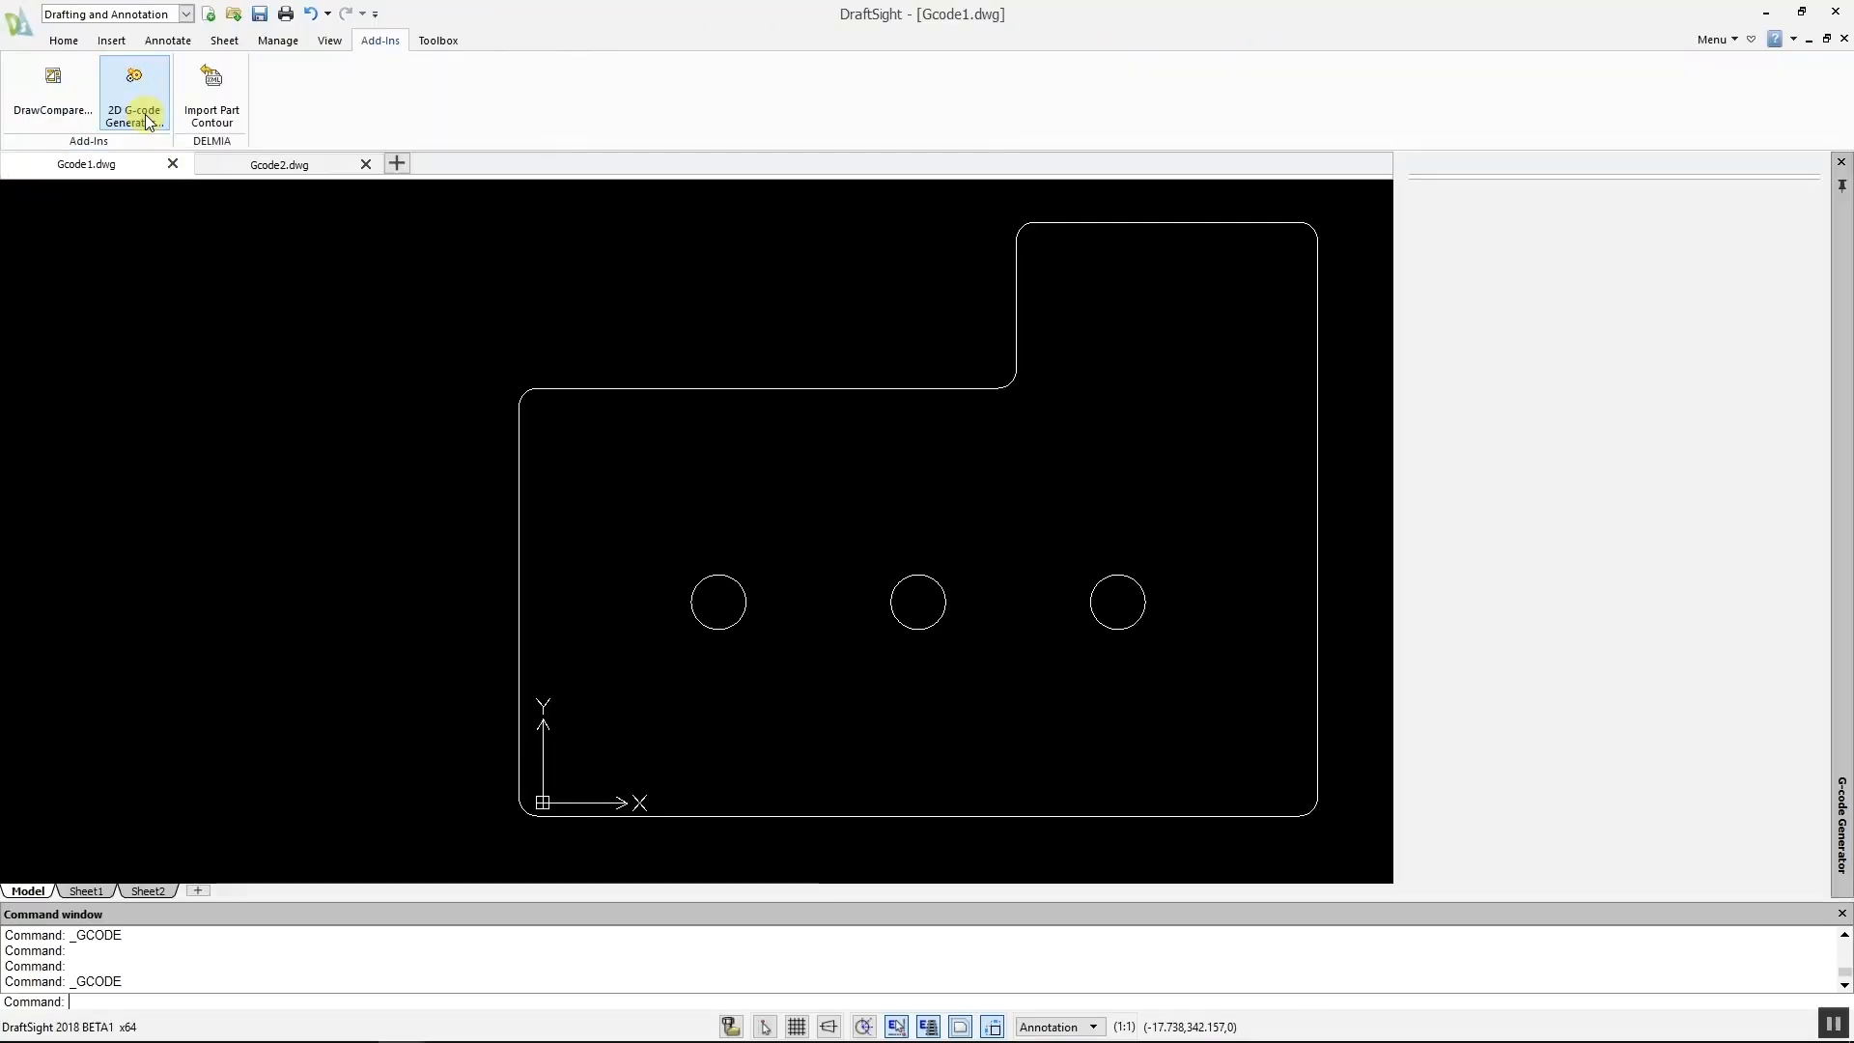
Step: Generate the toolpath from the part outline and holes and save it as G Code Test
left_click(133, 87)
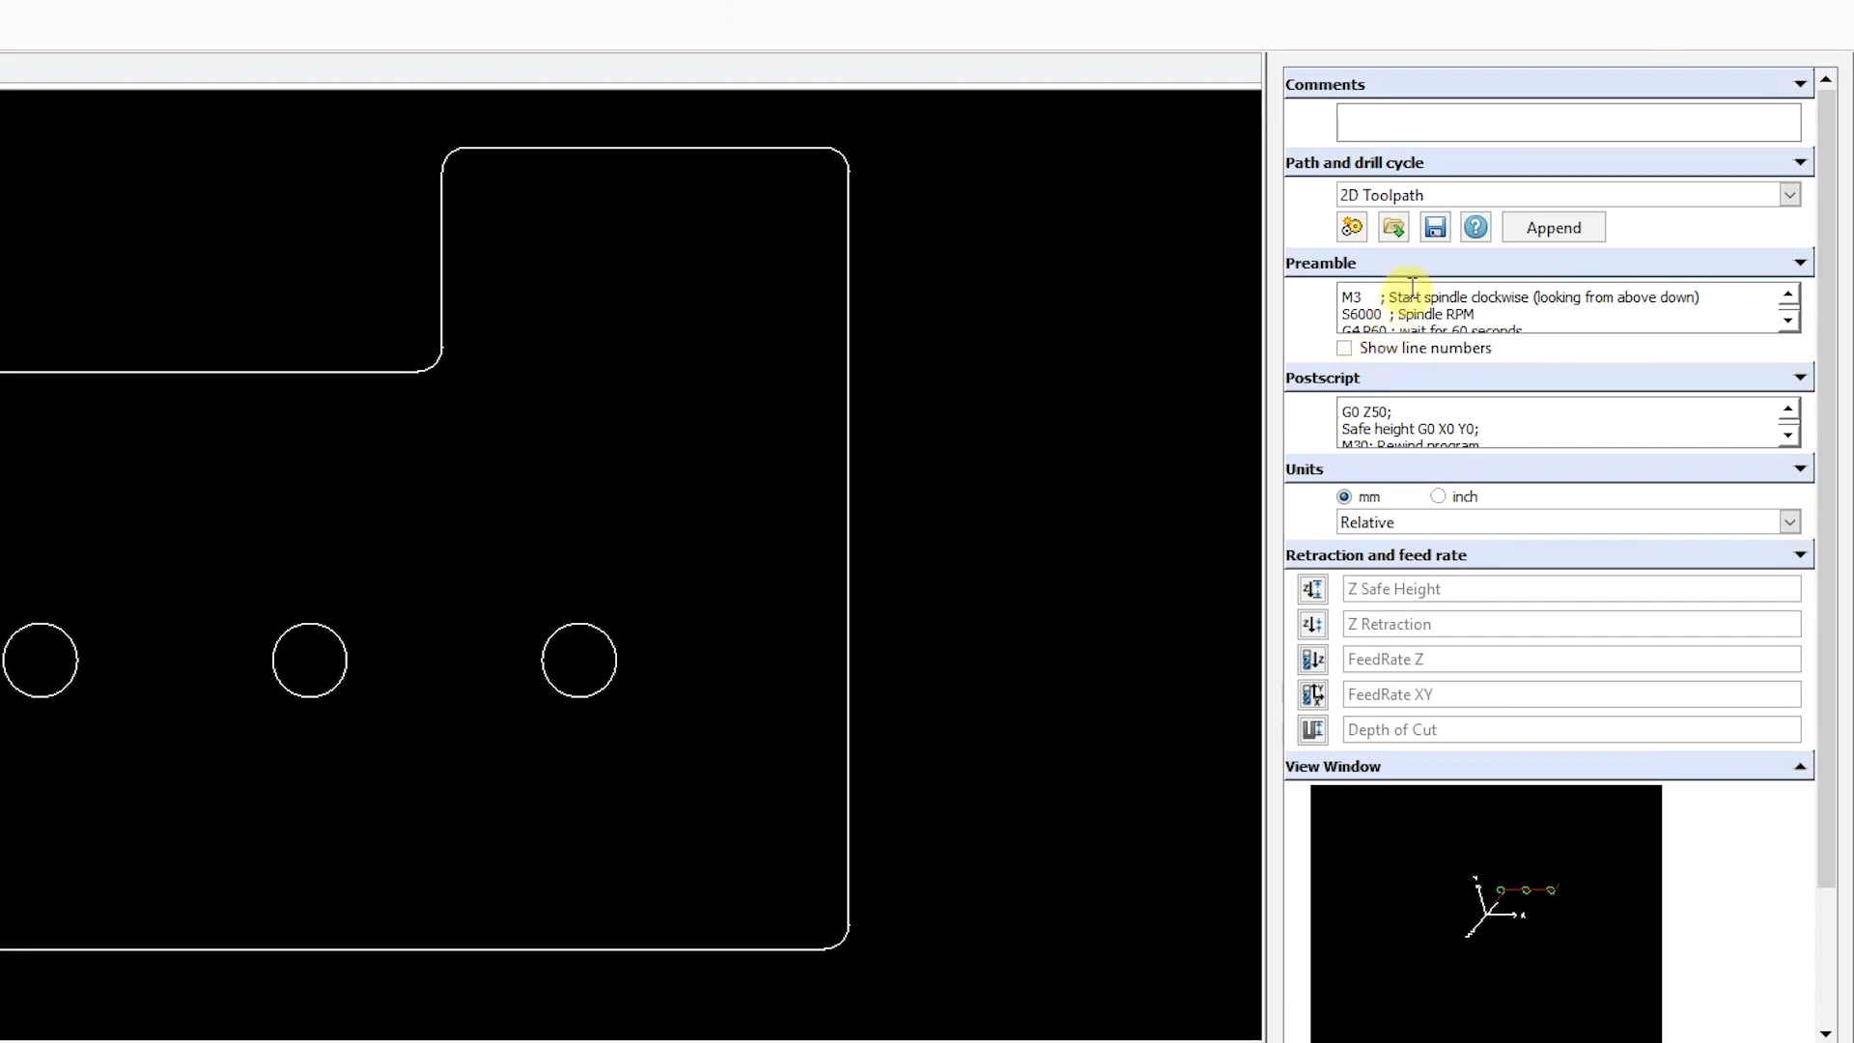
left_click(1433, 226)
type("G Code Test")
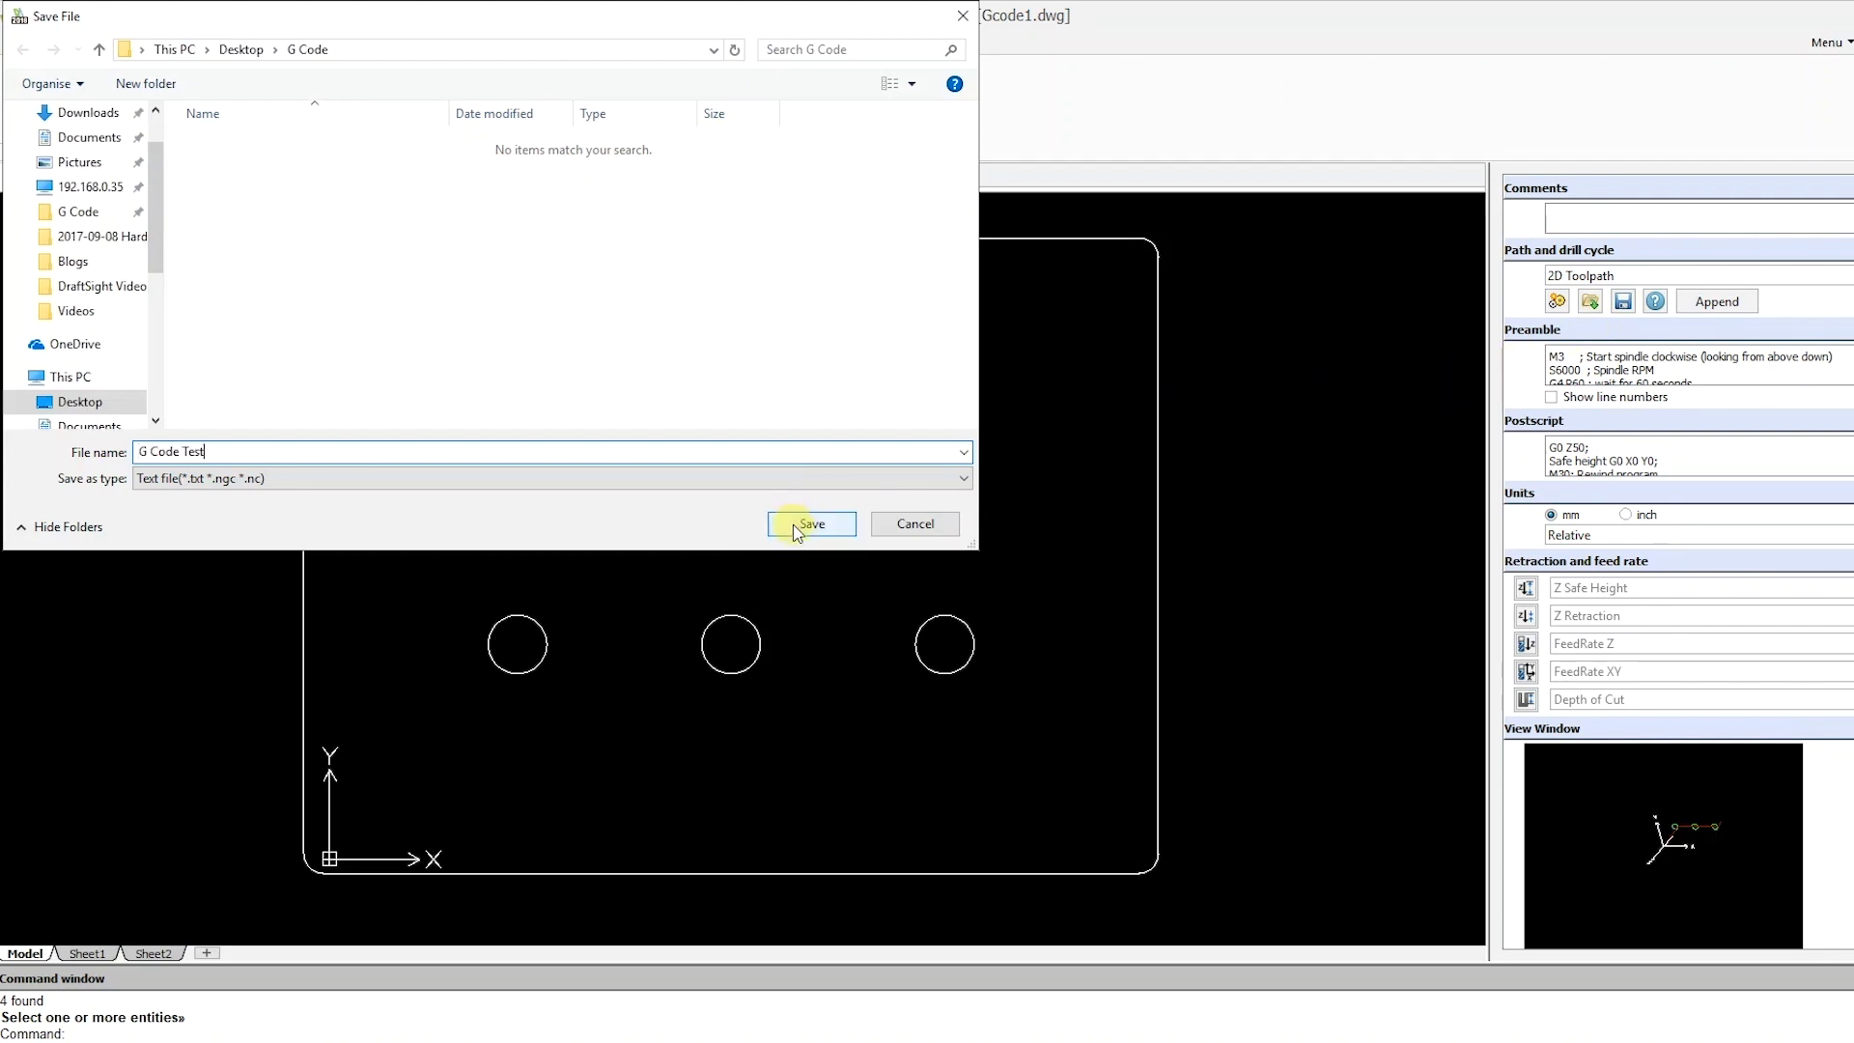
left_click(811, 523)
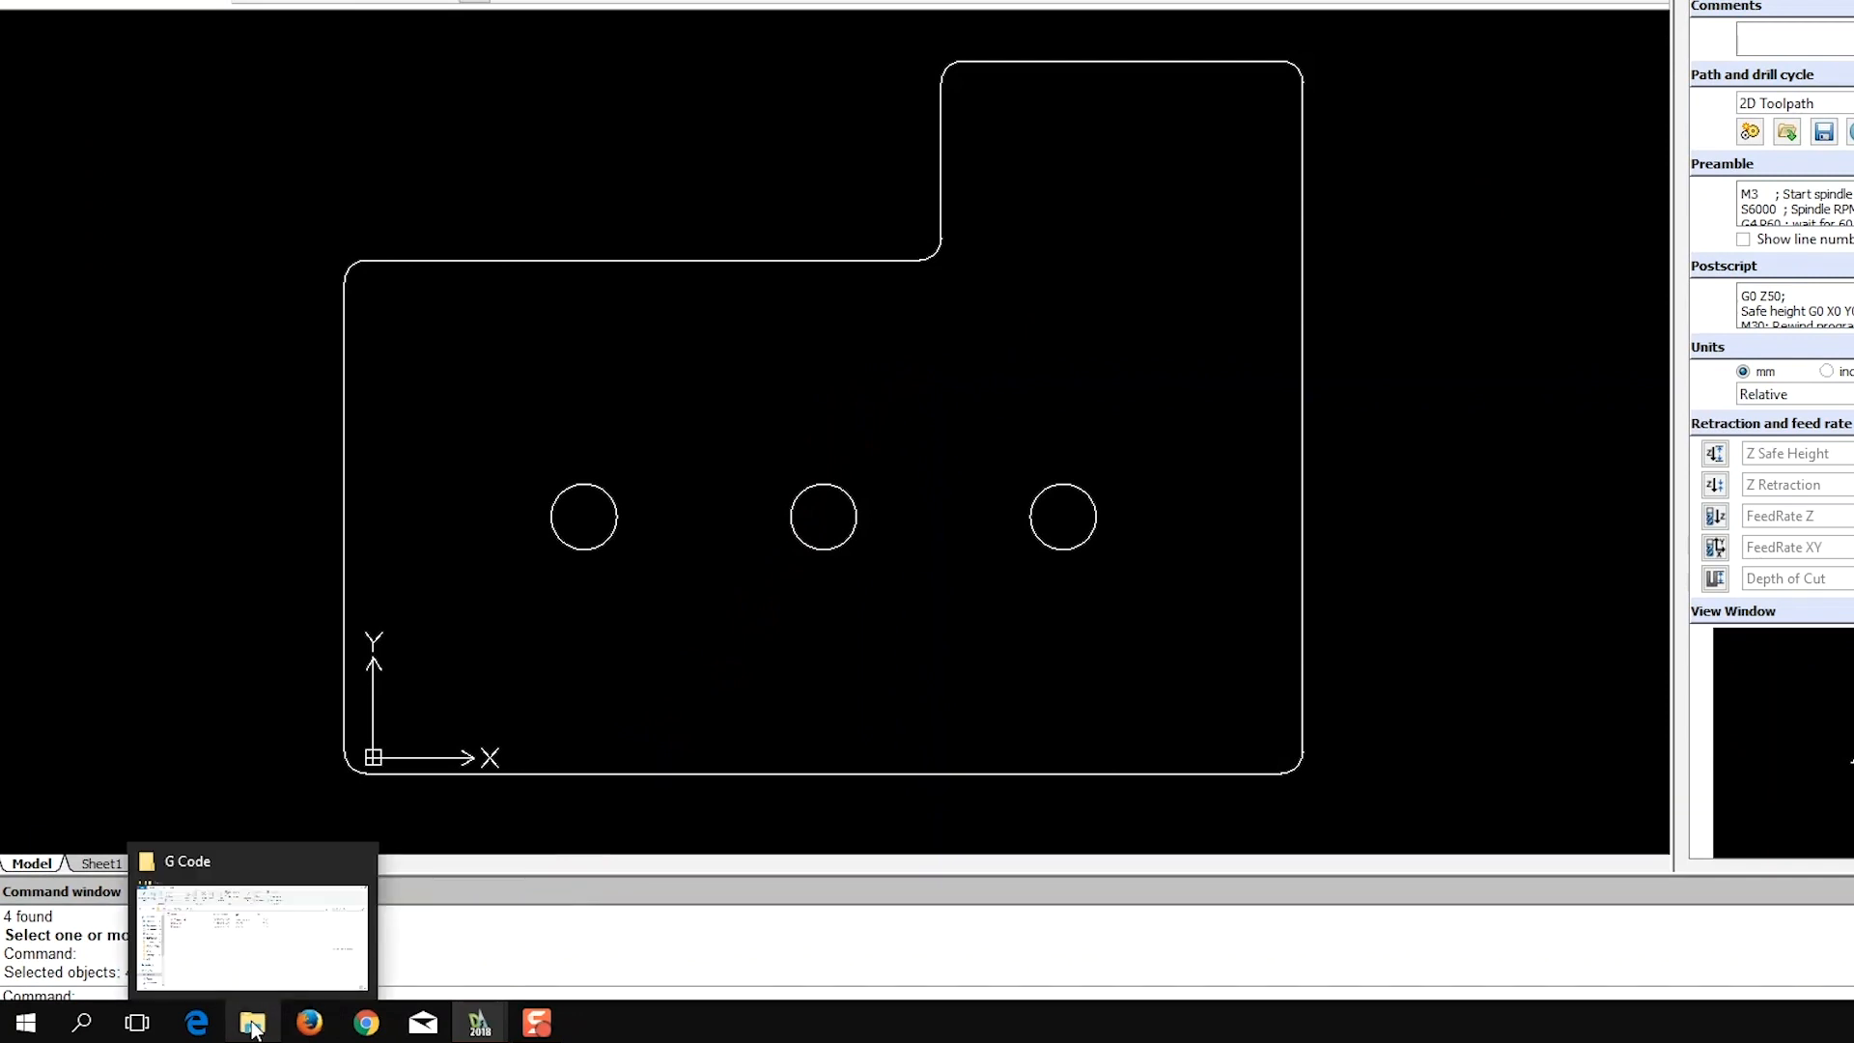
Step: Verify G Code Test by viewing it in Notepad from the G Code folder, then close it
left_click(253, 1022)
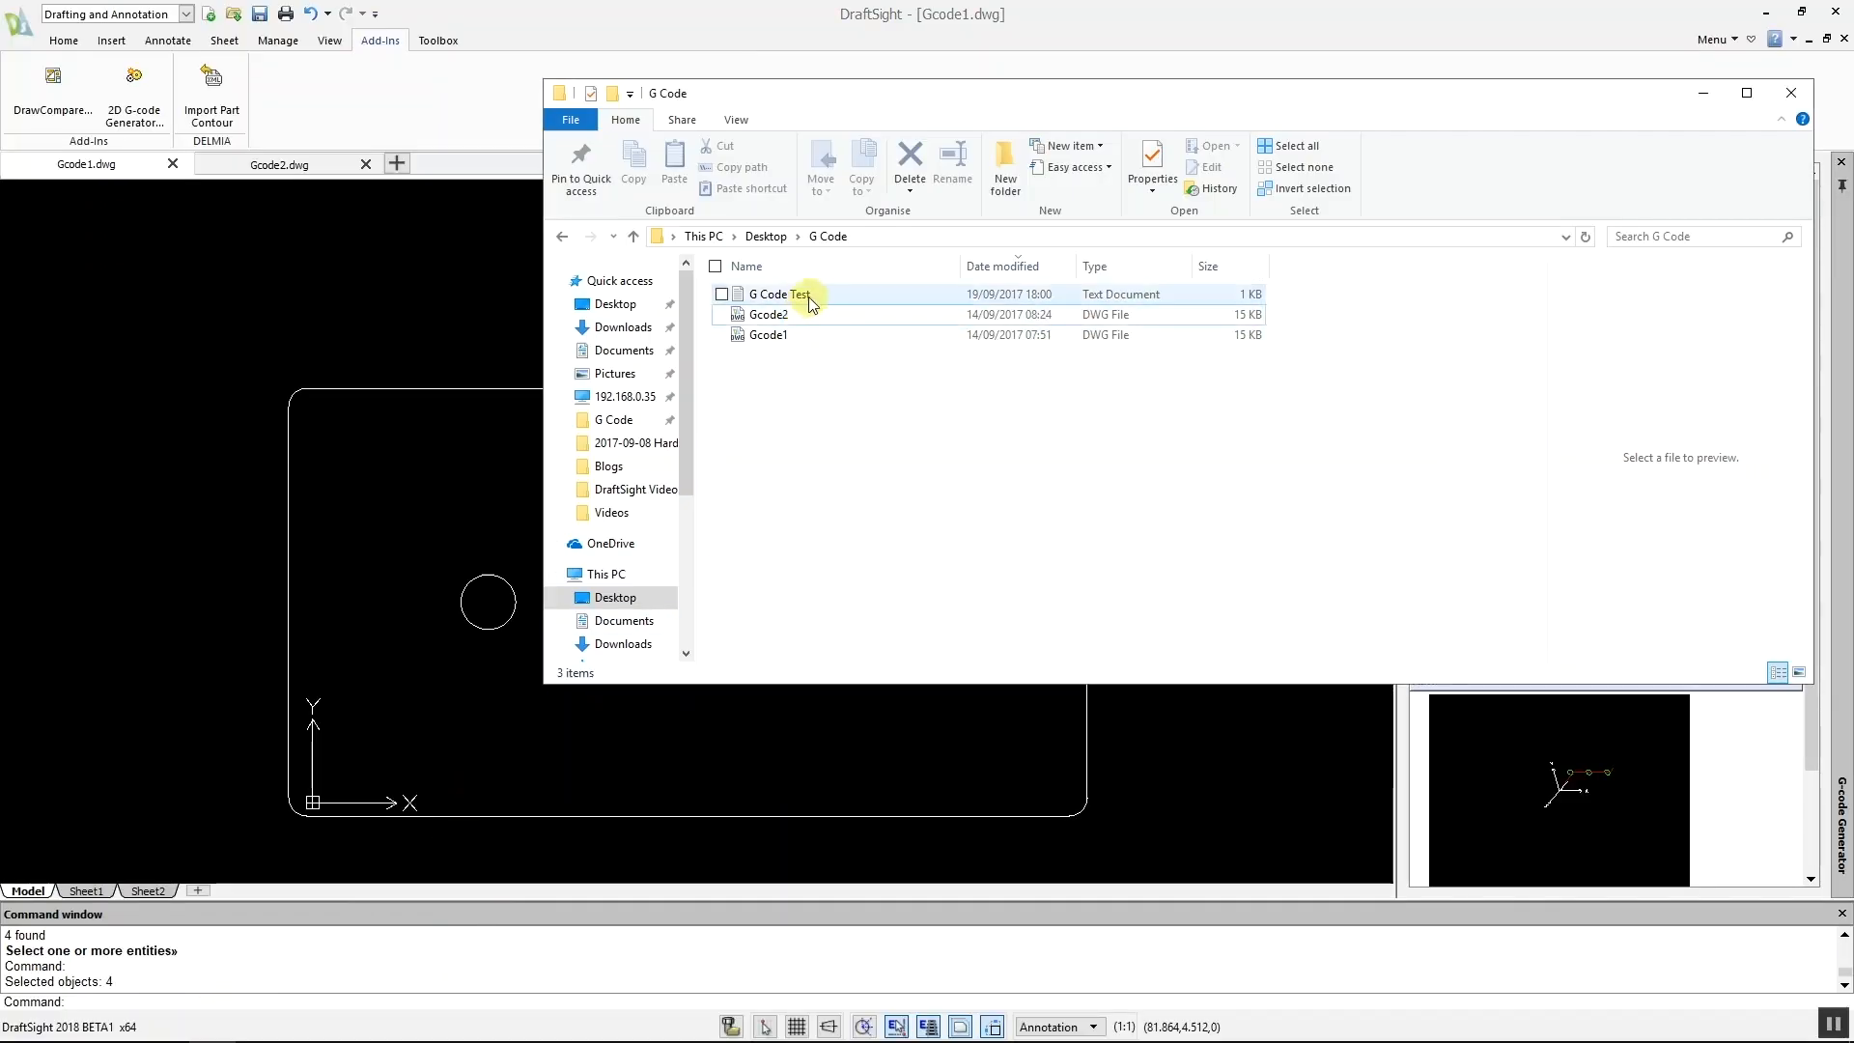
double_click(768, 294)
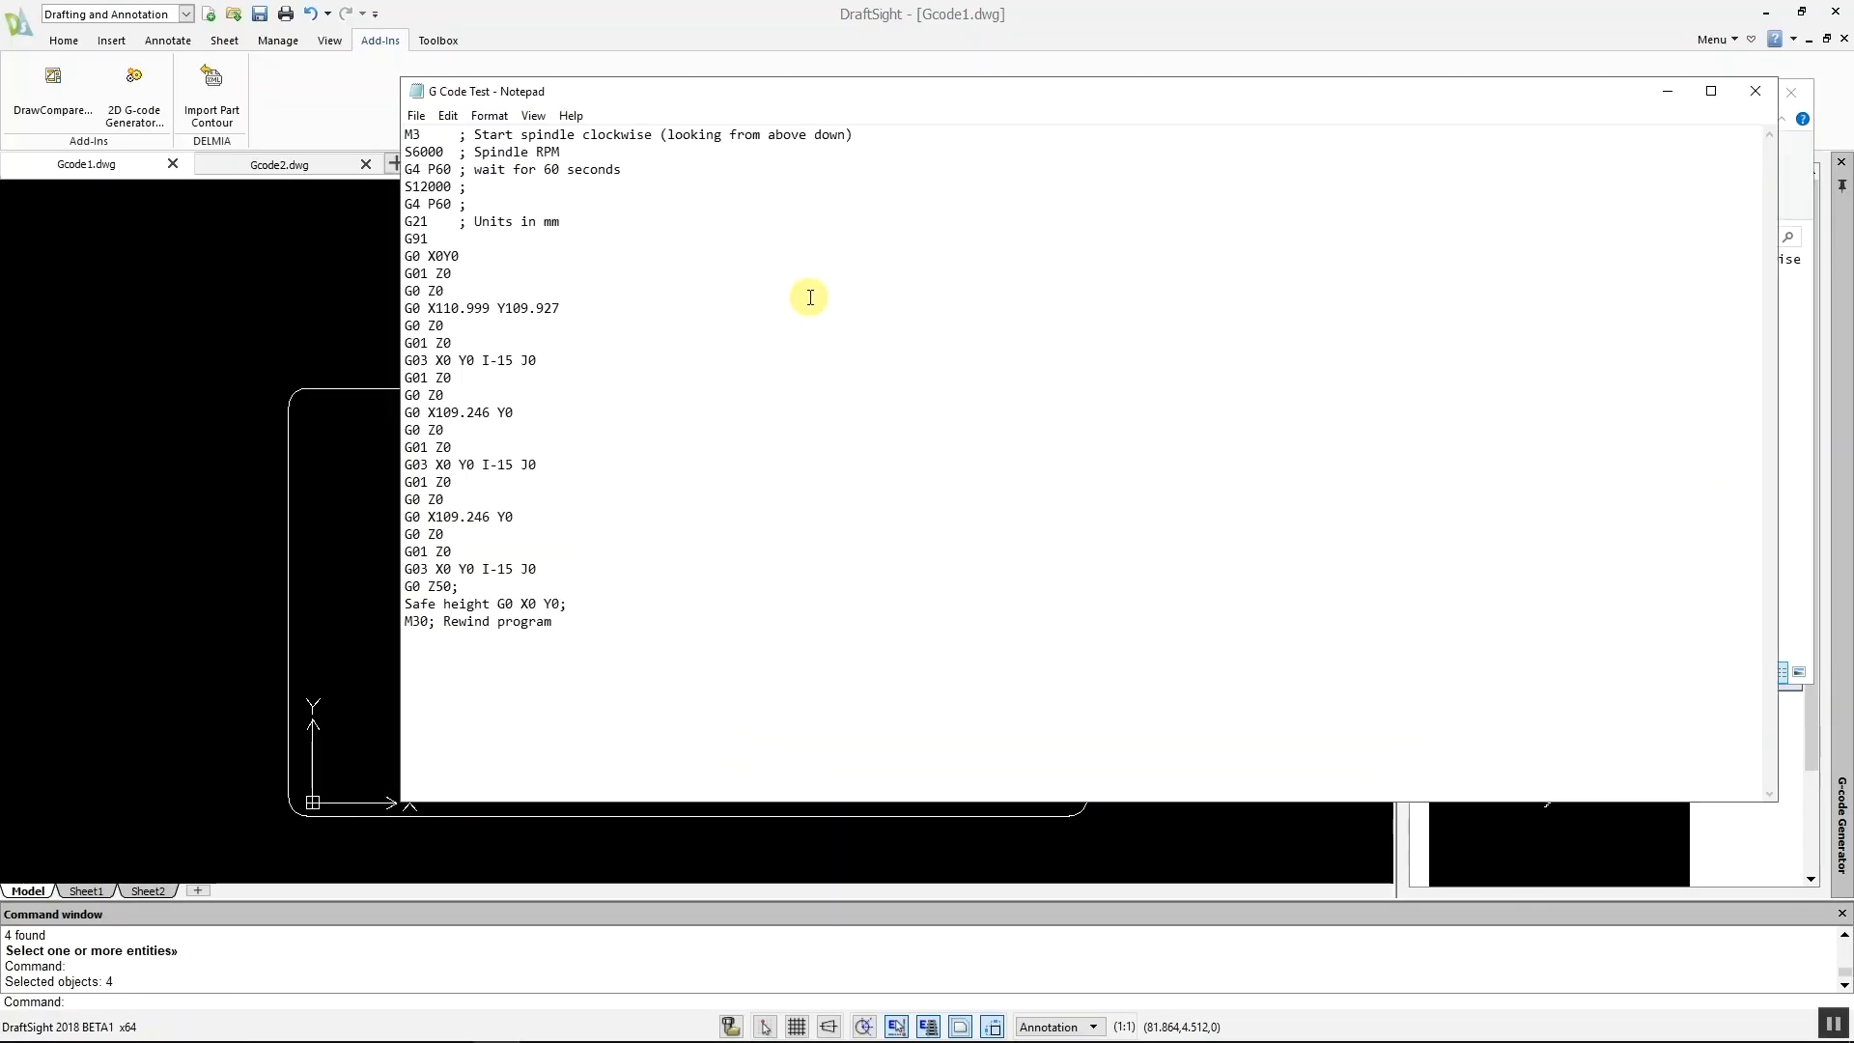
mouse_move(1750, 89)
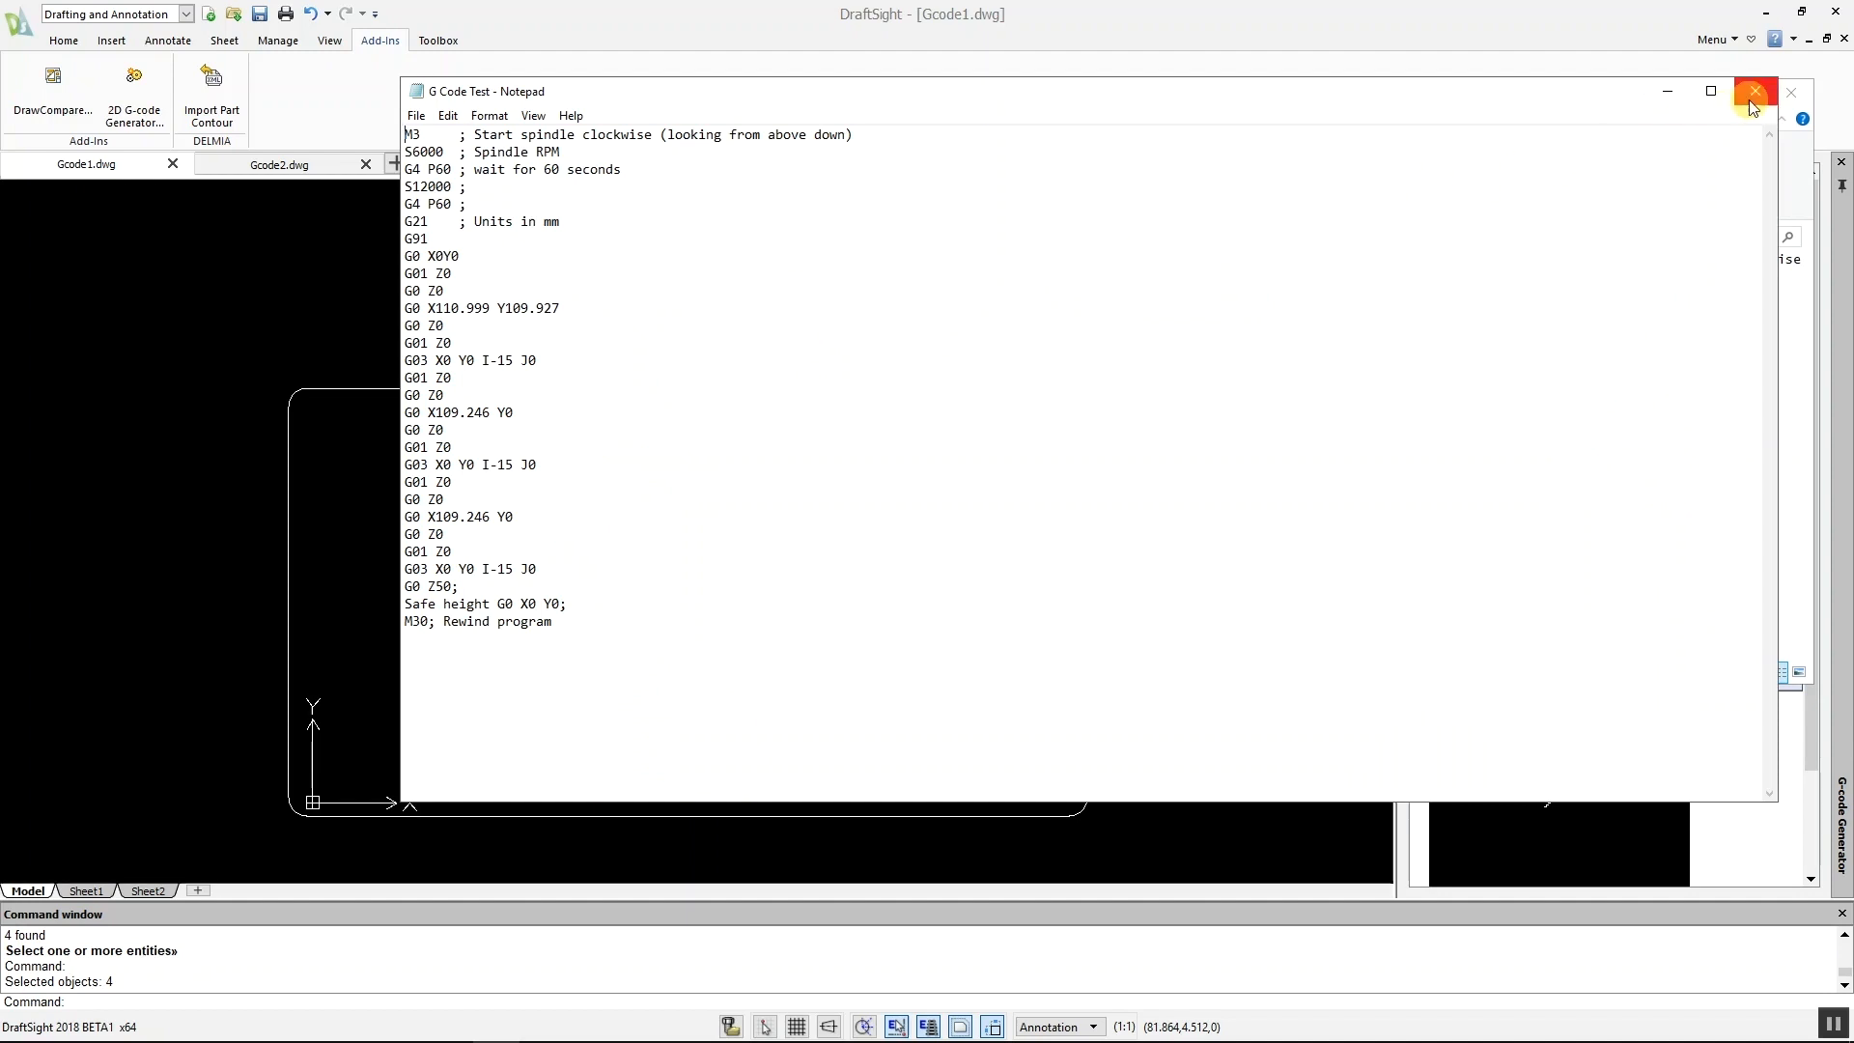
left_click(1749, 89)
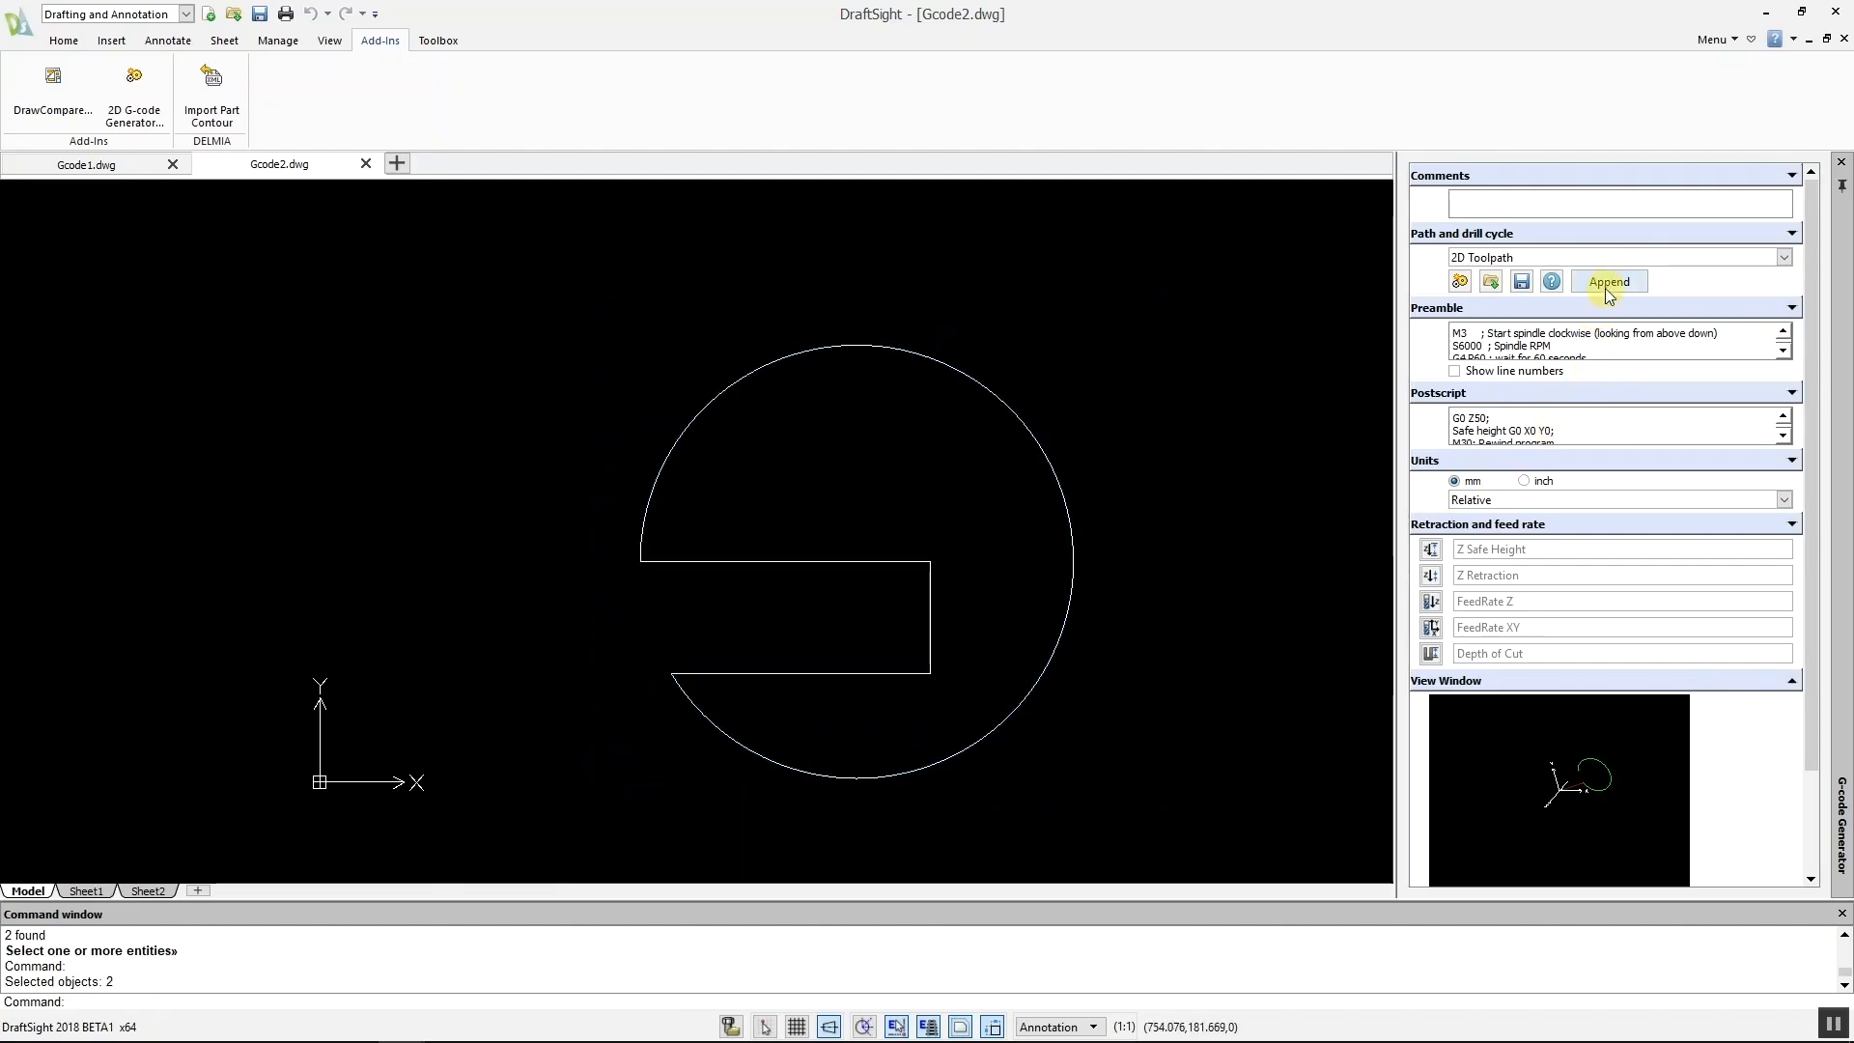
Step: Append the Gcode2 toolpath to the existing G Code Test file, confirming with Yes
left_click(1607, 282)
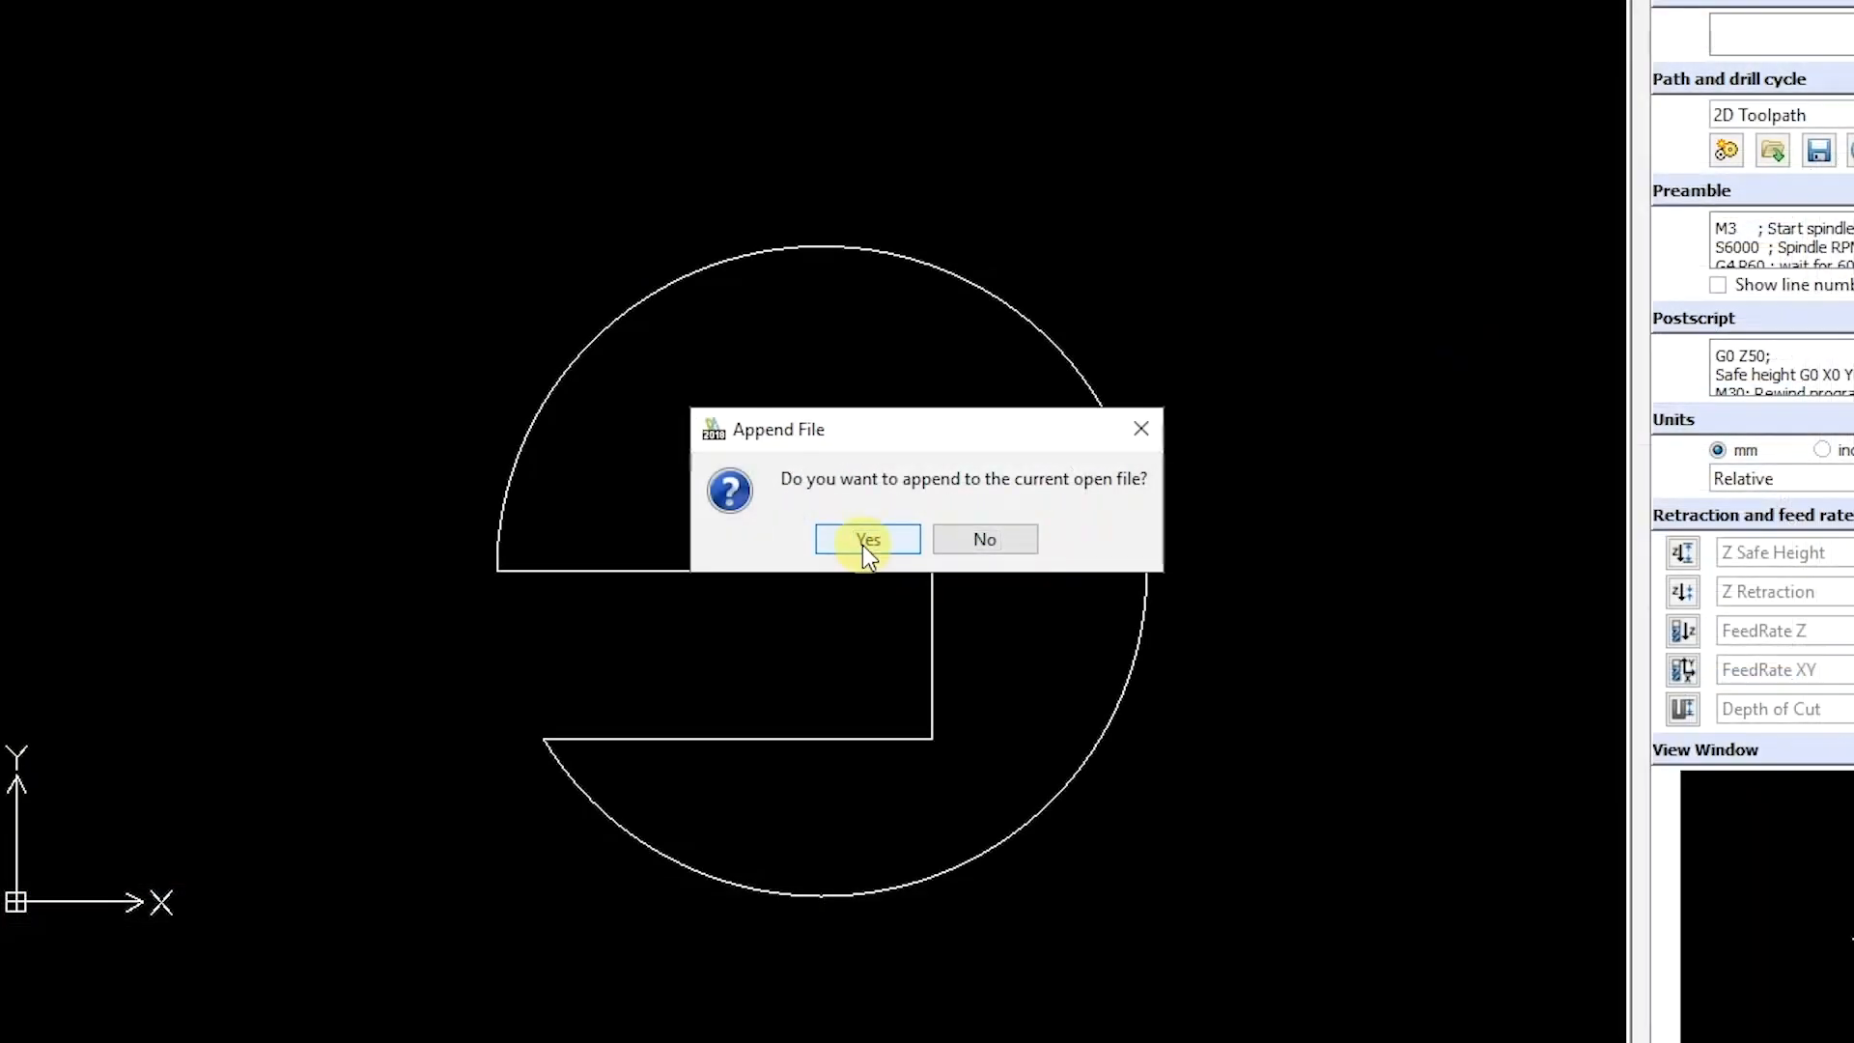
left_click(865, 539)
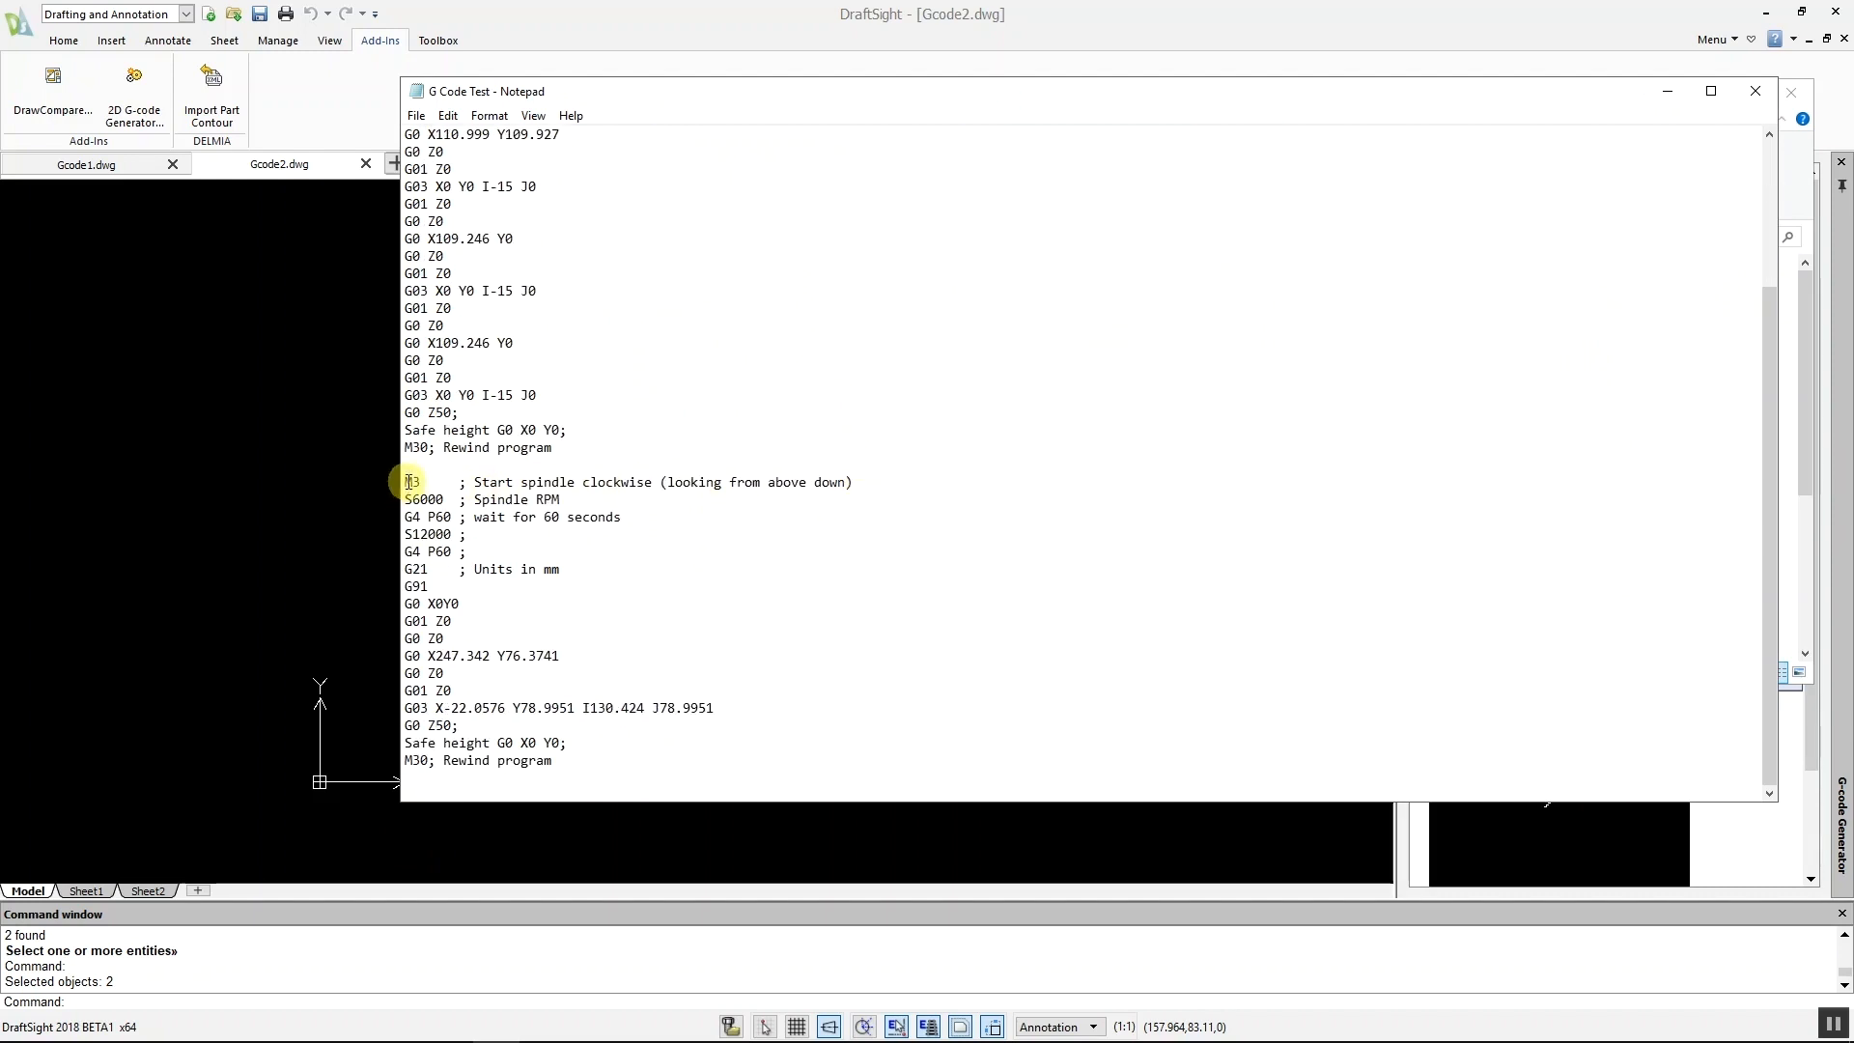
Step: Highlight the appended Gcode2 program block at the end of G Code Test in Notepad
left_click_drag(406, 481, 720, 772)
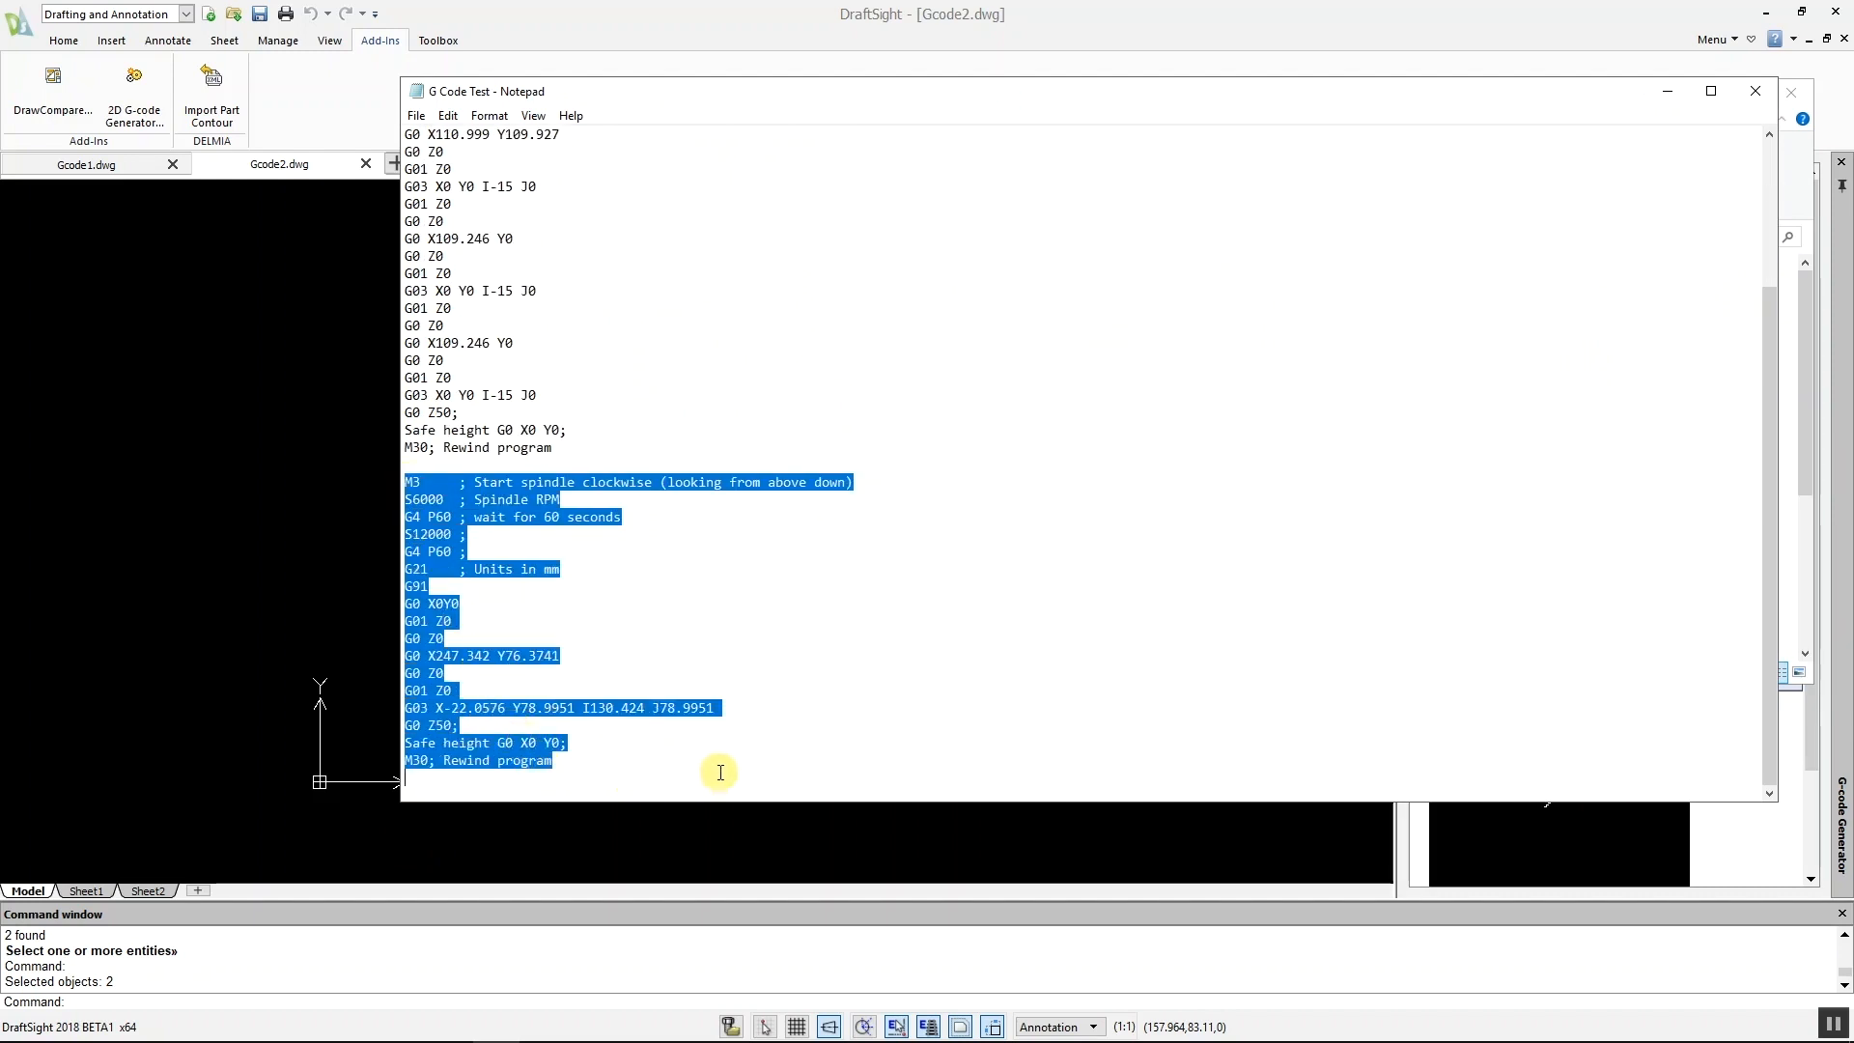
mouse_move(1727, 76)
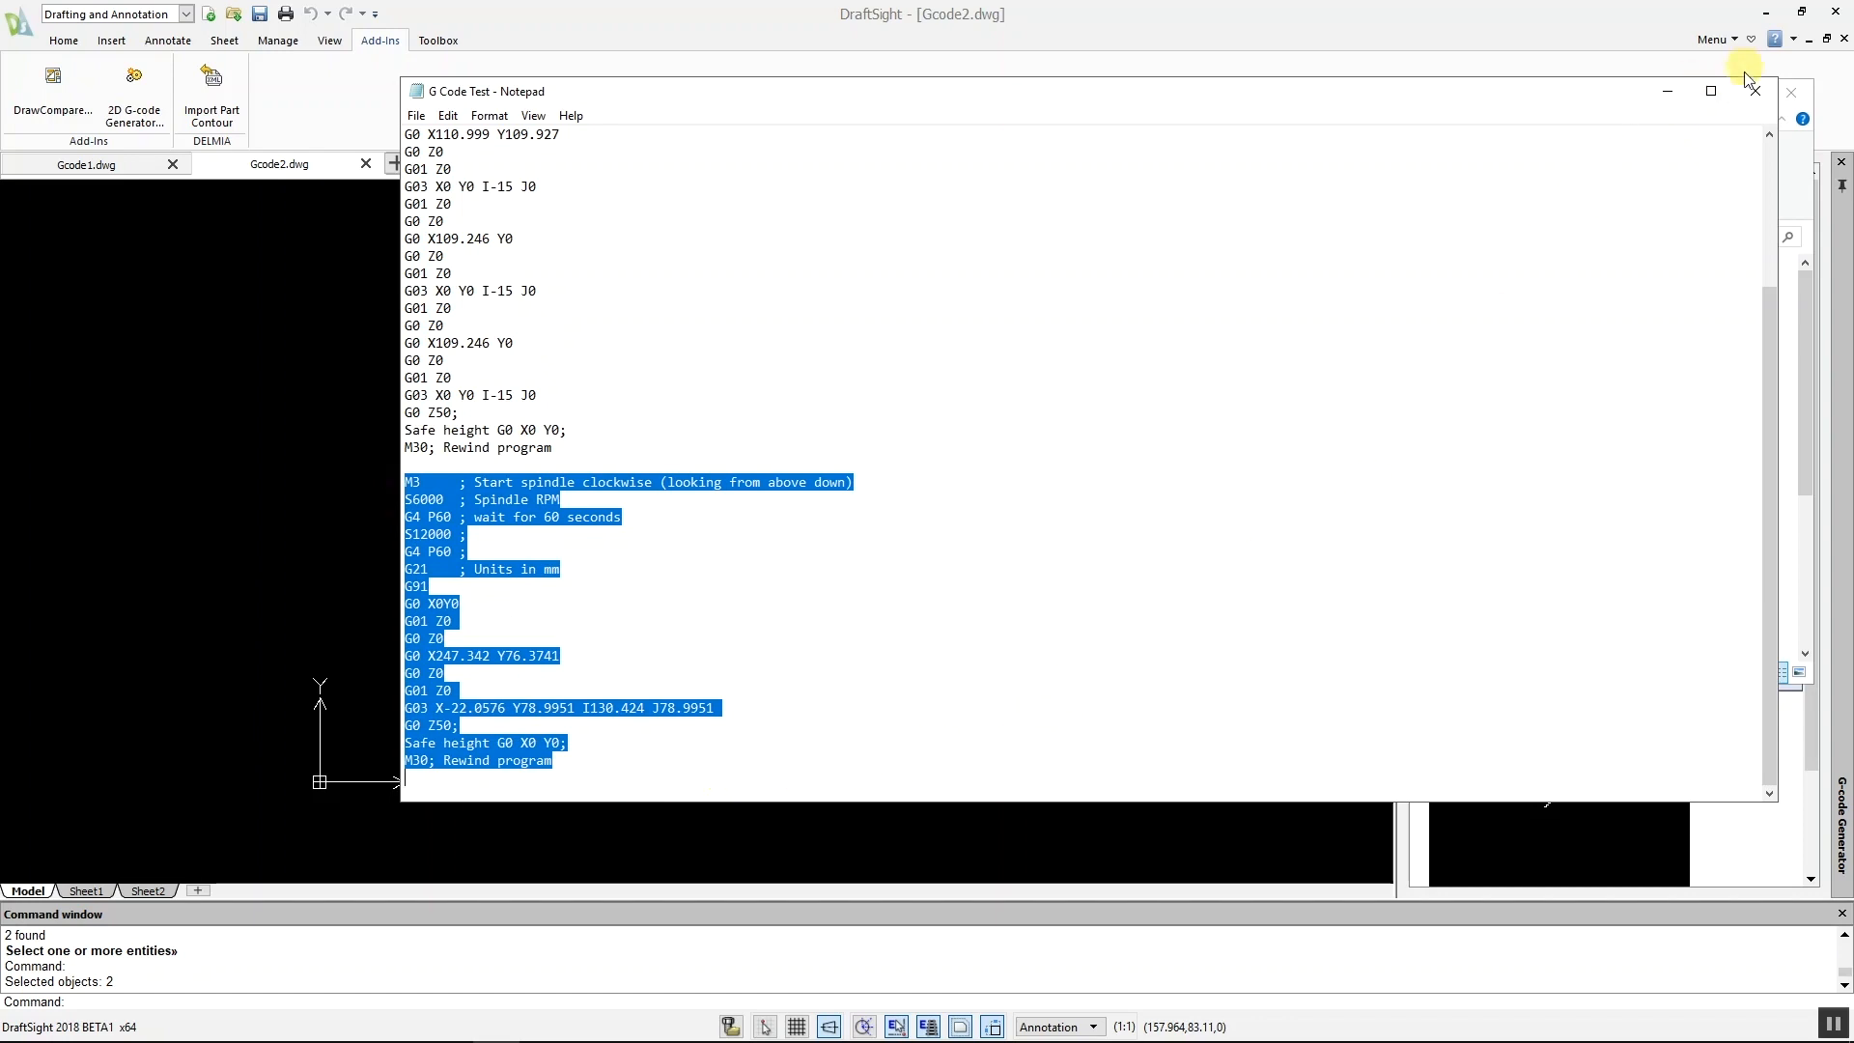